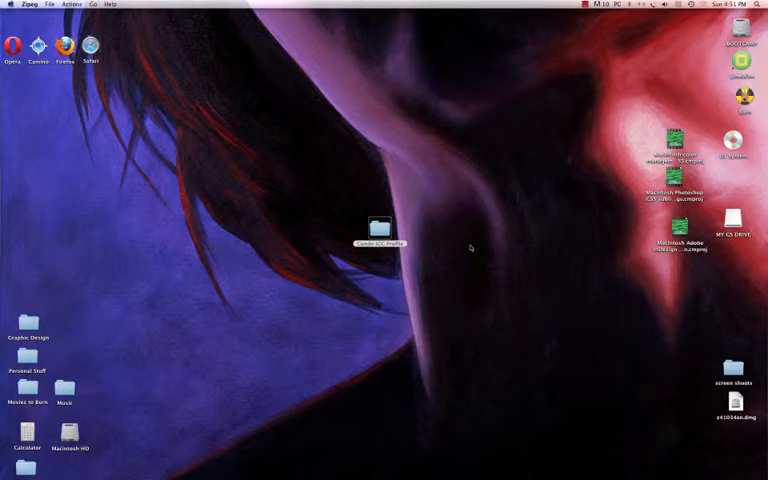
pyautogui.moveTo(402, 268)
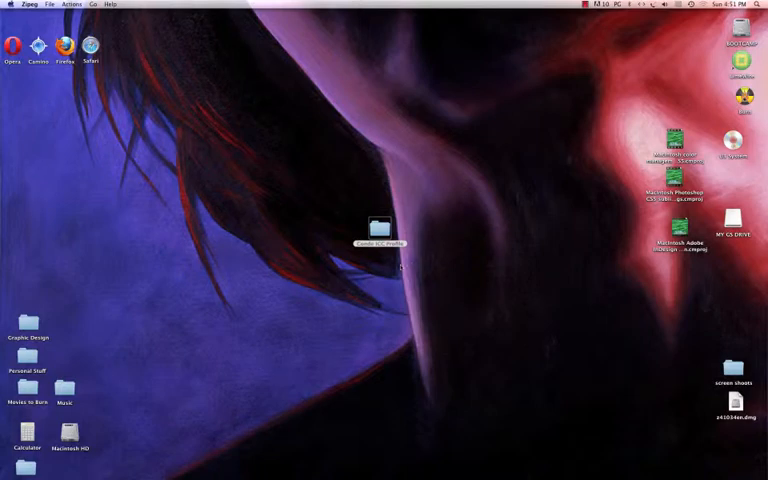
pyautogui.moveTo(398, 268)
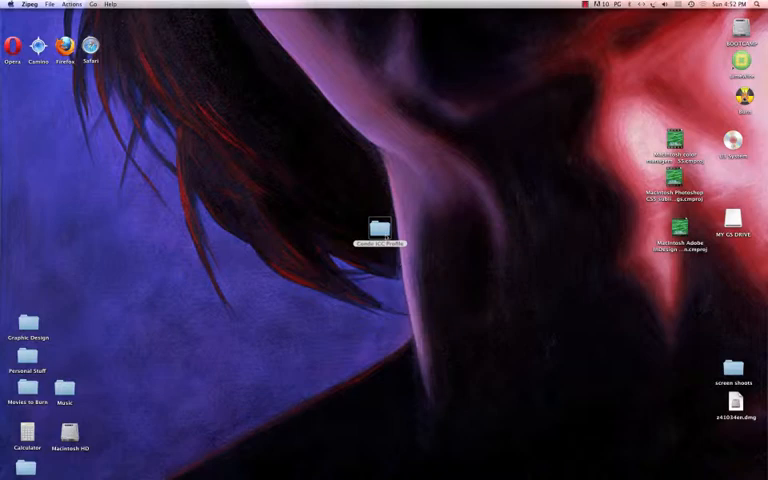
# Copy the .icc printer profile file from its folder in Finder
pyautogui.doubleClick(380, 228)
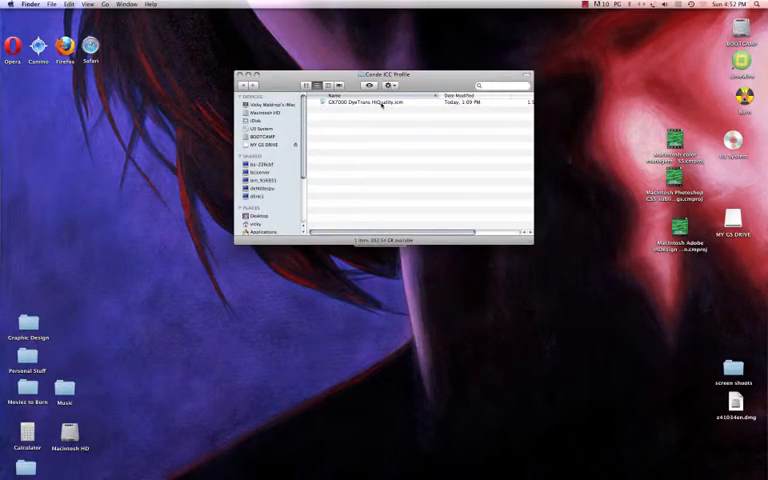
pyautogui.rightClick(380, 104)
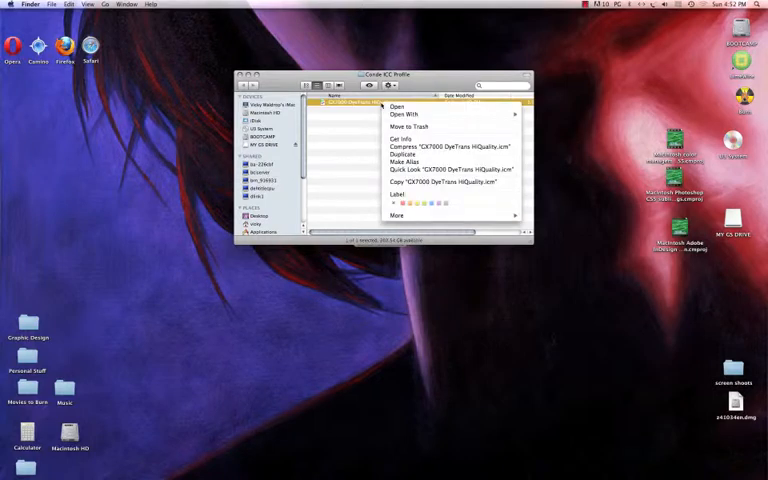
pyautogui.moveTo(400, 138)
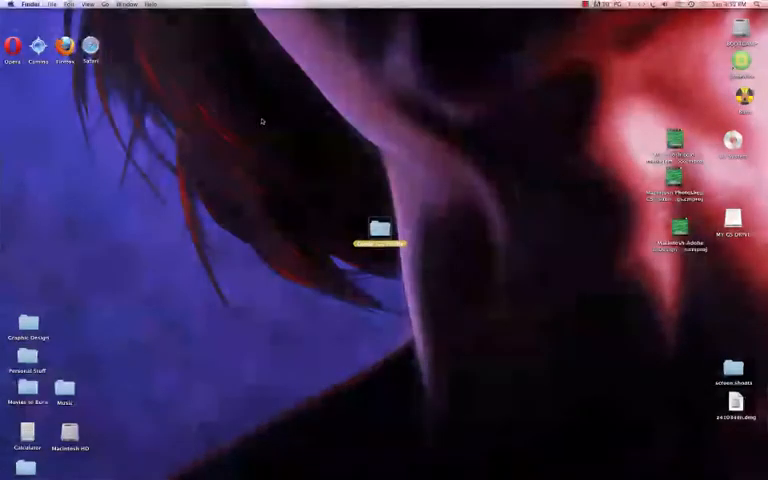
# Paste the copied profile into Library > ColorSync > Profiles
pyautogui.click(88, 4)
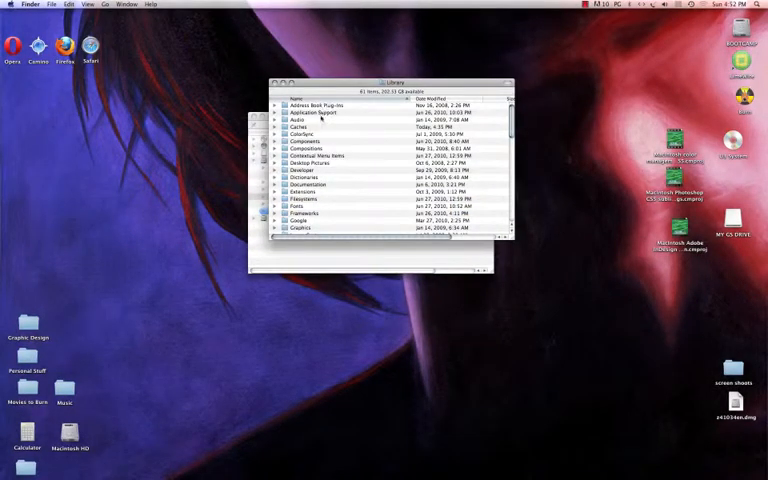
pyautogui.doubleClick(304, 134)
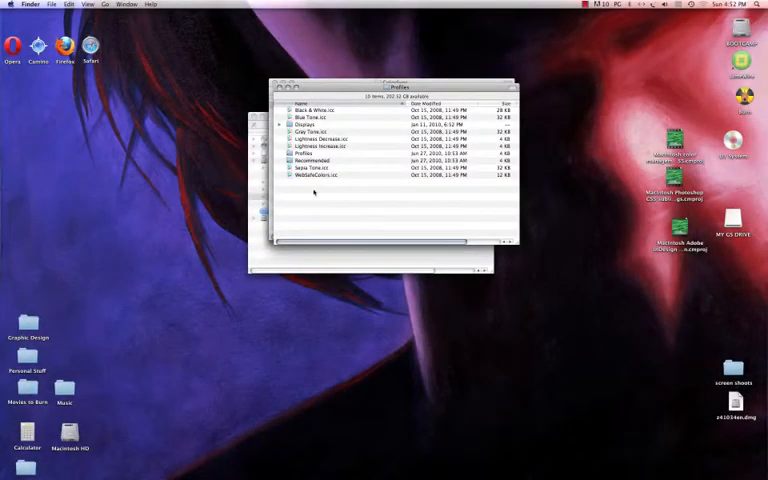
pyautogui.rightClick(316, 196)
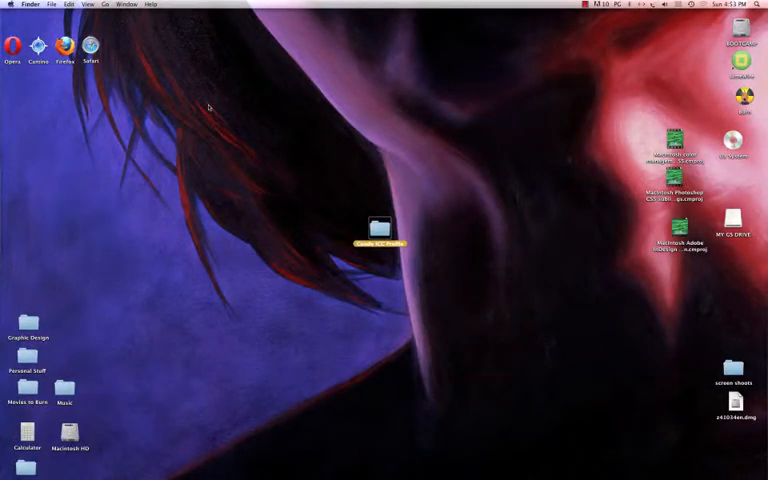
# Launch Adobe Photoshop Elements from the Applications folder via the Go menu
pyautogui.click(104, 4)
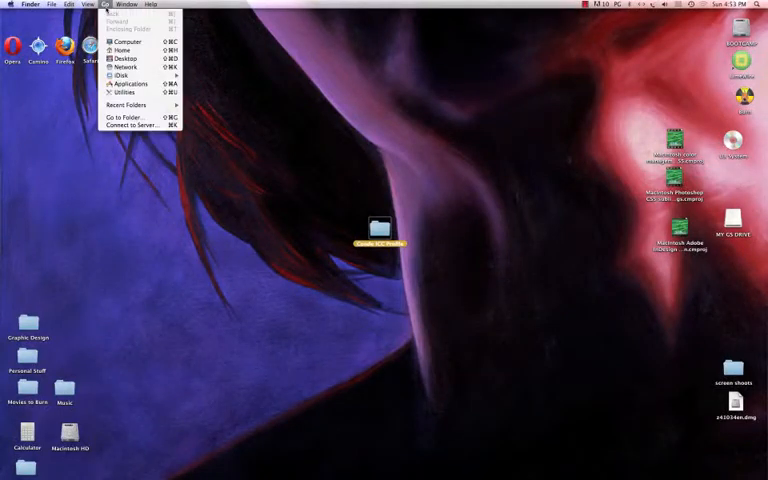
pyautogui.moveTo(128, 84)
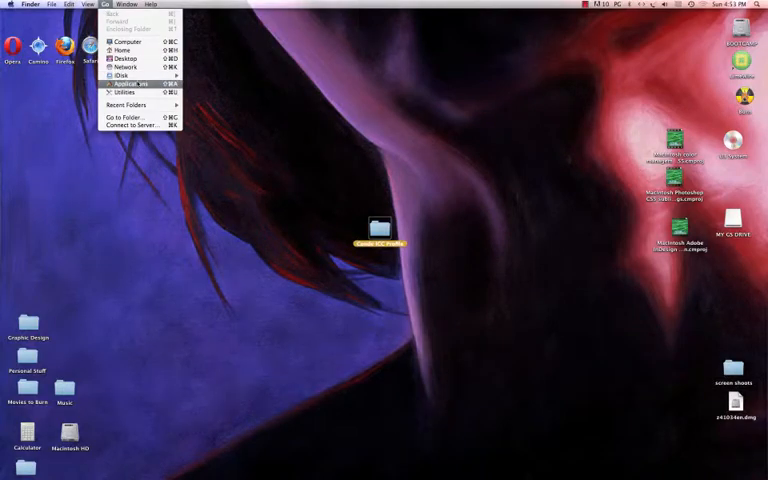
pyautogui.click(126, 84)
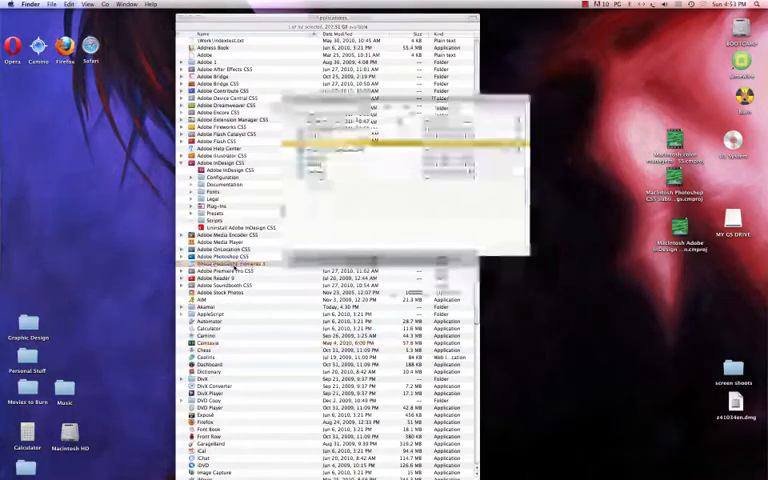
pyautogui.doubleClick(230, 264)
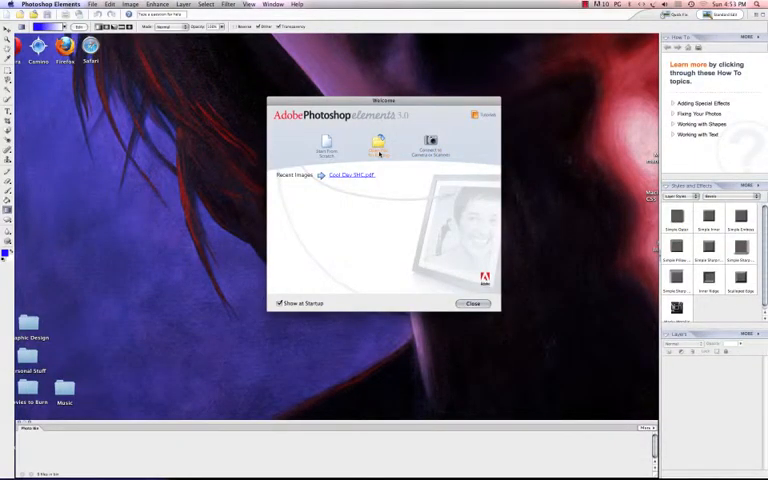
# Enter the editor and postpone the registration prompt with Remind me later
pyautogui.click(472, 304)
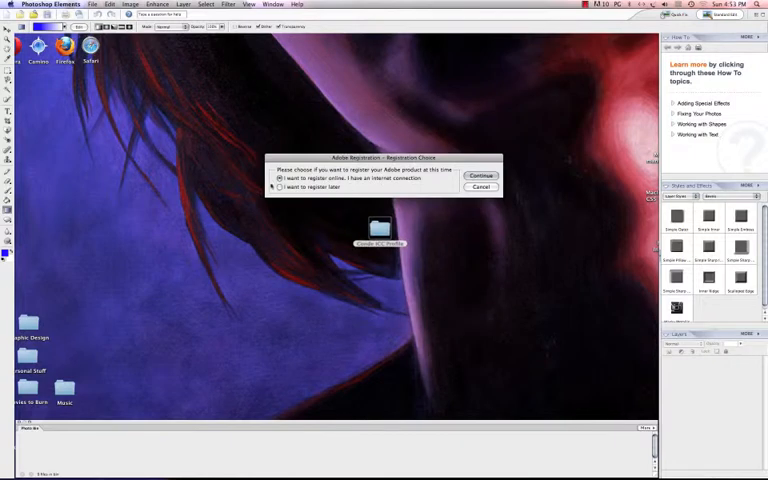
pyautogui.click(482, 188)
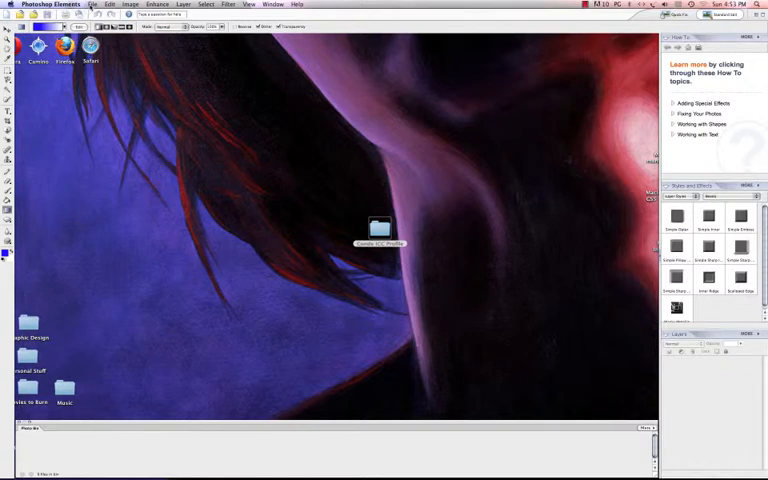
# Create a new blank 7 by 7 inch document
pyautogui.click(92, 4)
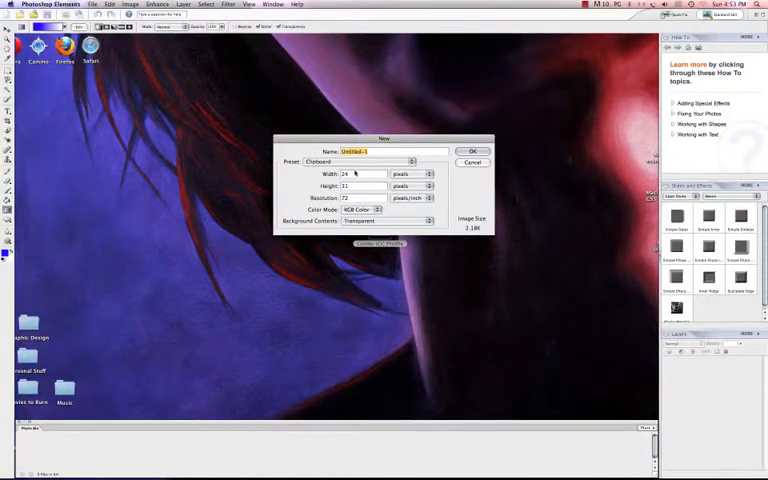
pyautogui.click(410, 174)
pyautogui.write('7')
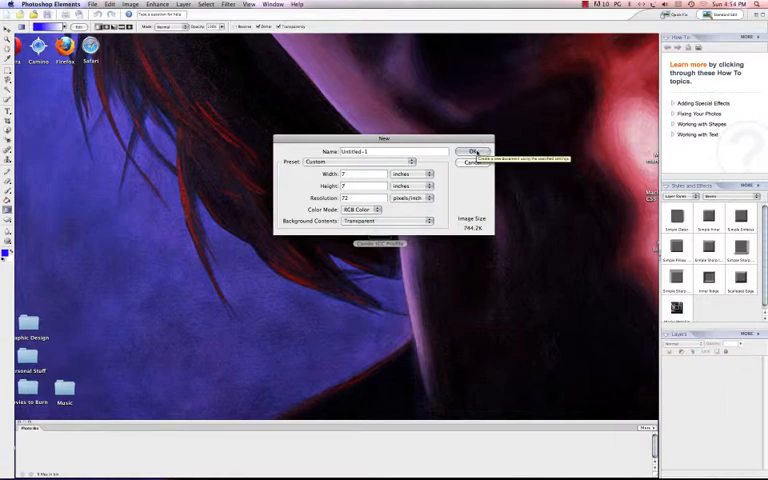
pyautogui.click(472, 152)
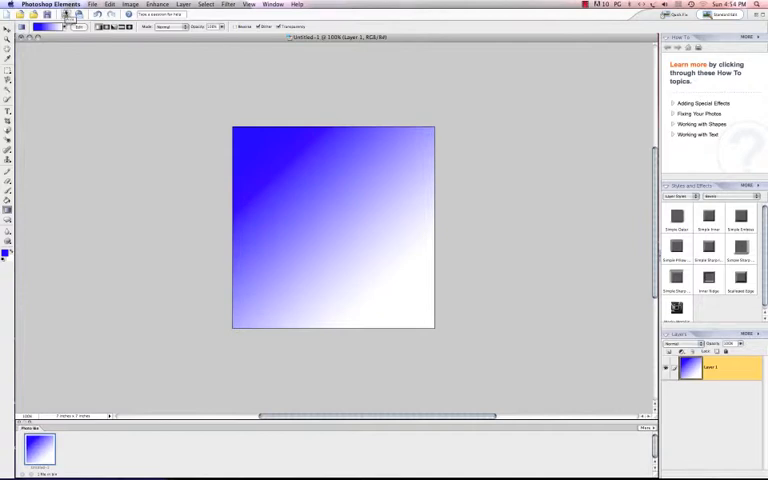
# Bring up the Photoshop Elements application menu after drawing the gradient
pyautogui.click(48, 4)
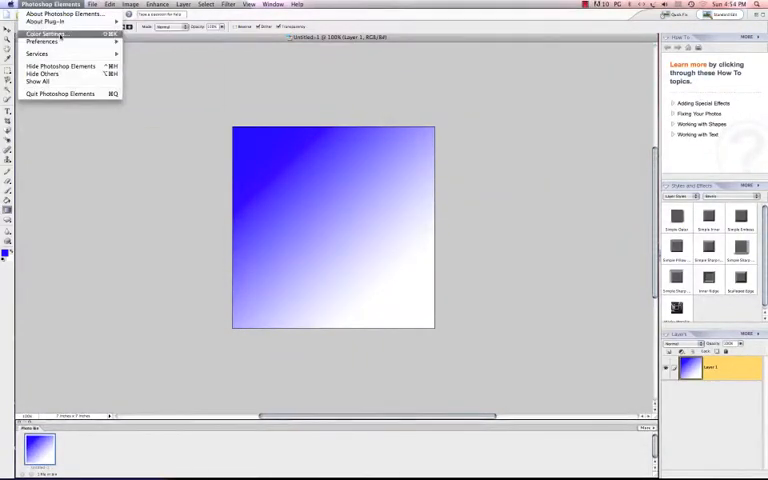
# Set Color Settings to Full Color Management and confirm
pyautogui.click(44, 32)
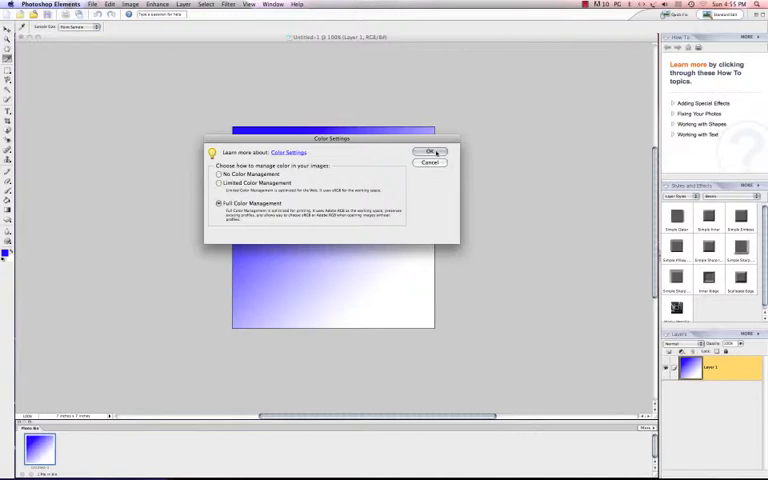
pyautogui.click(428, 152)
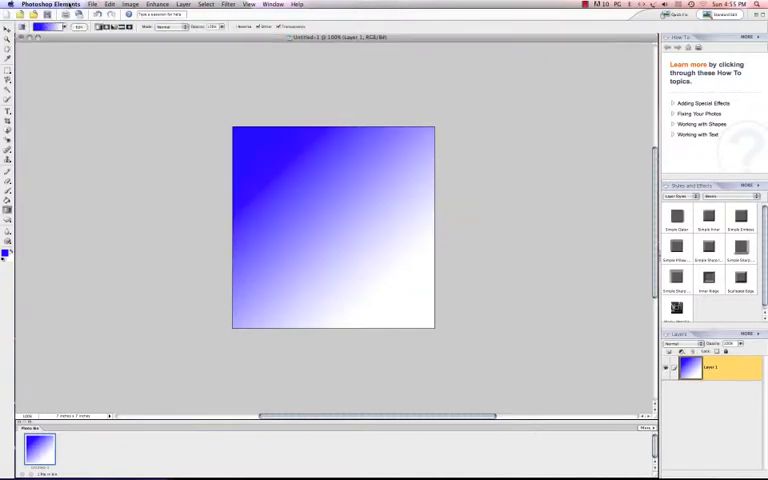
# Bring up Print Preview with Show More Options ticked
pyautogui.click(92, 4)
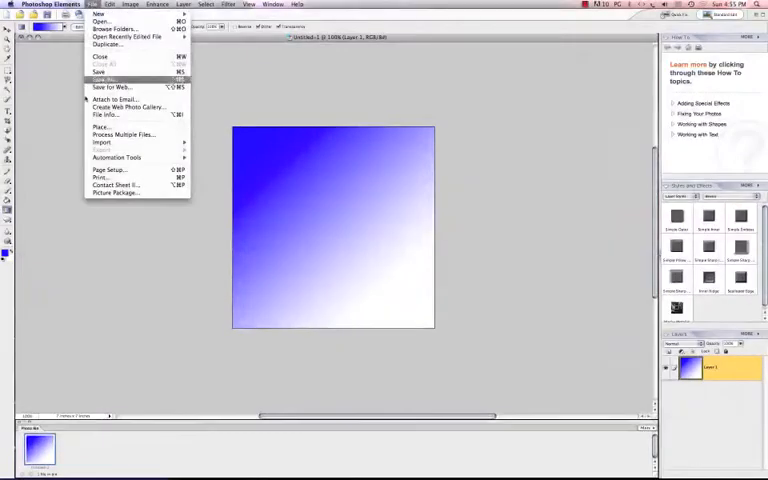
pyautogui.click(100, 176)
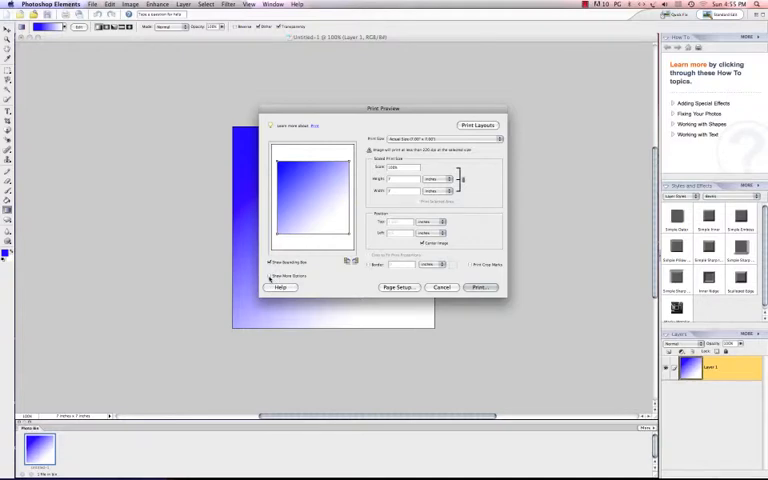
pyautogui.click(268, 276)
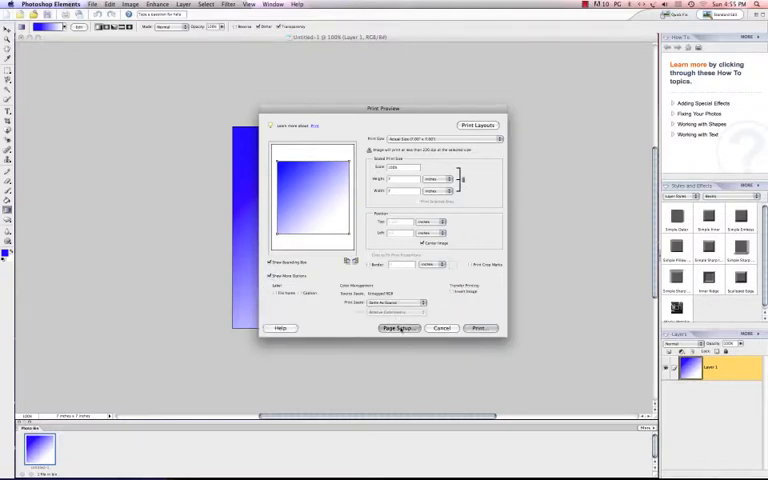
# Format Page Setup for the target printer and return to Print Preview
pyautogui.click(396, 328)
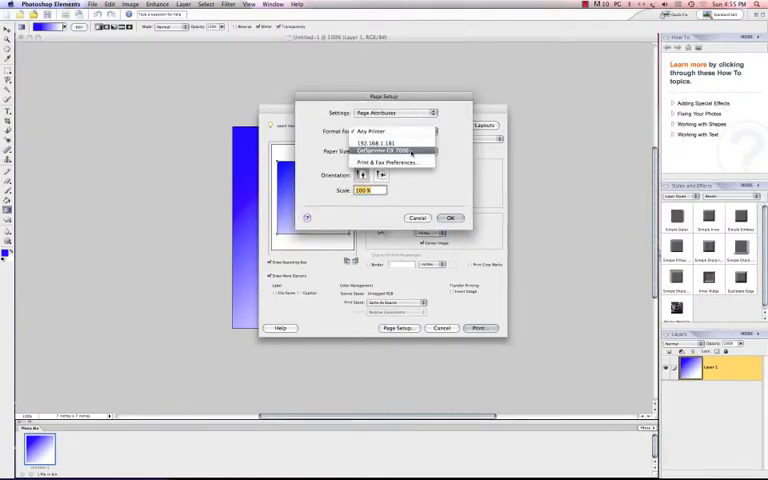
pyautogui.click(384, 150)
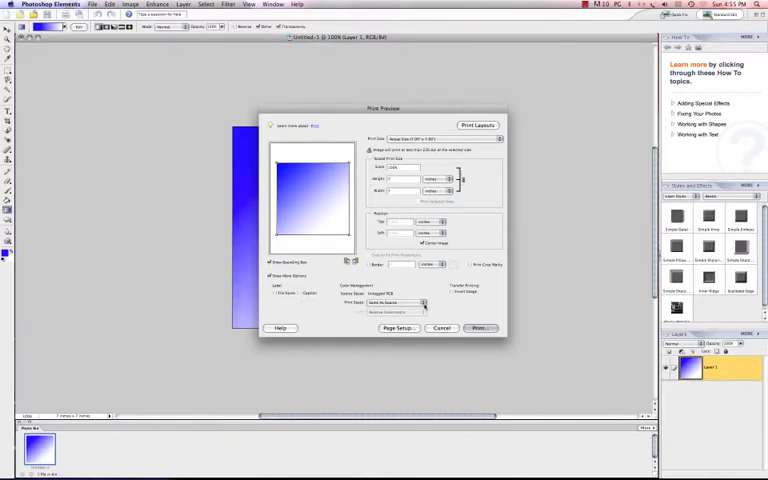
# Choose the installed printer profile as Print Space with Perceptual intent, then close Print Preview
pyautogui.click(398, 302)
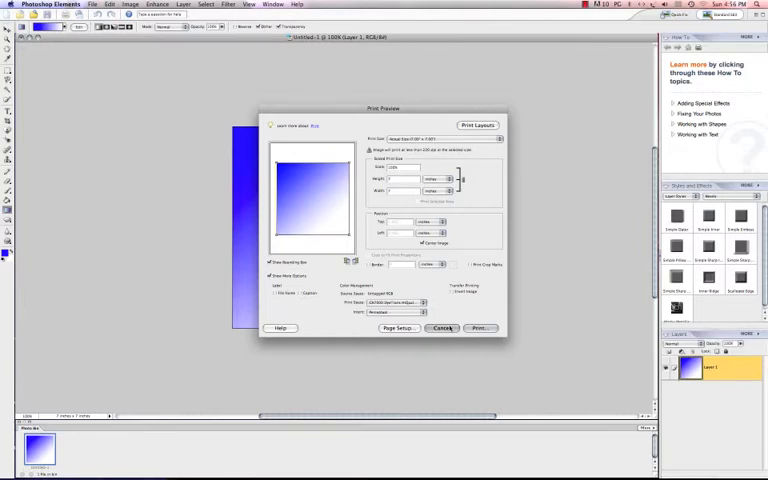
pyautogui.click(442, 328)
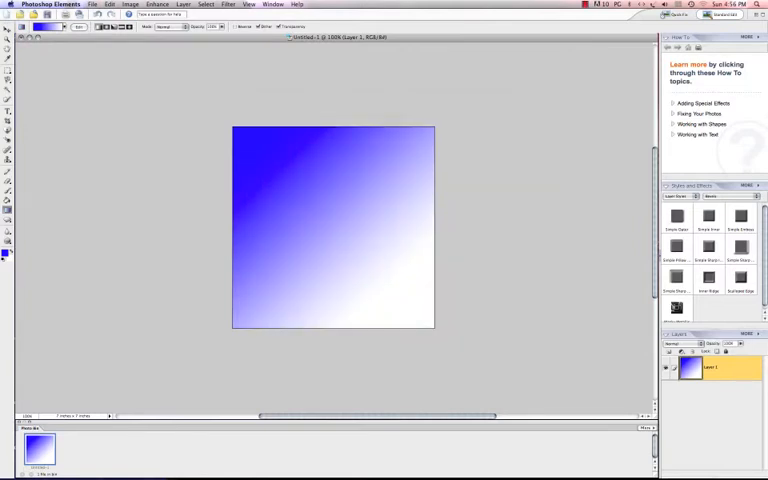